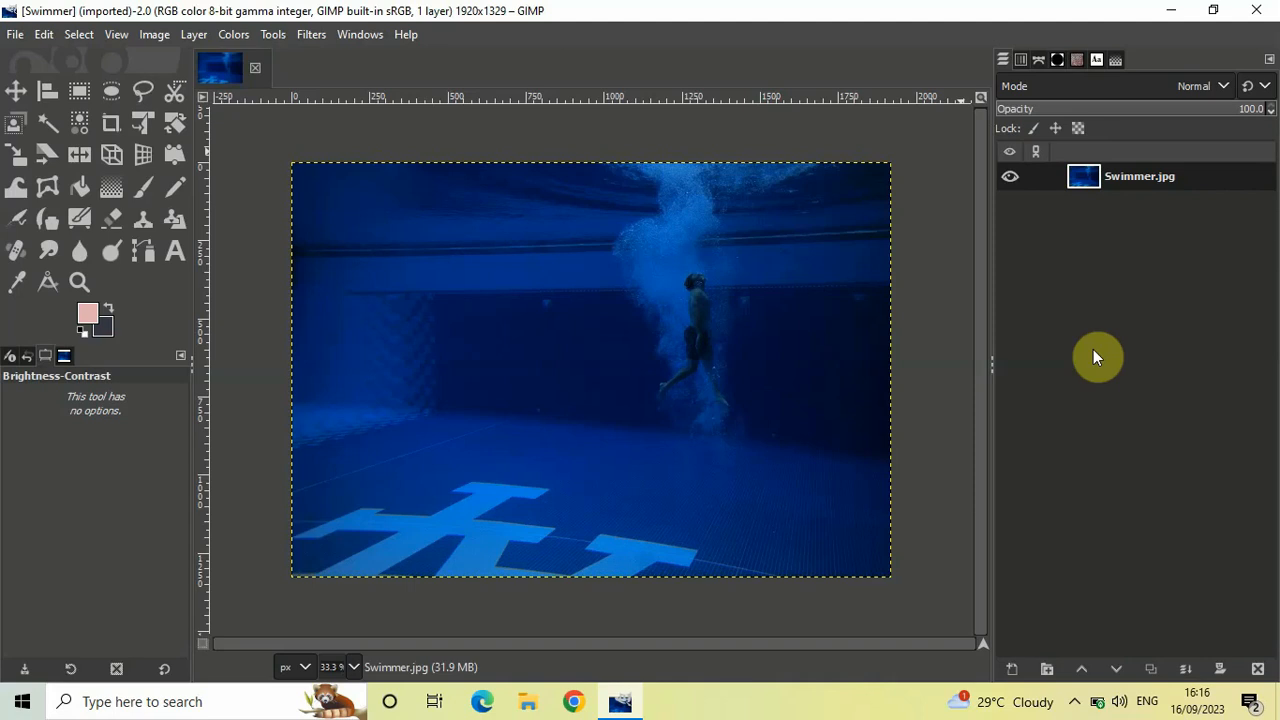
{"action": "mouse_move", "coordinate": [1042, 363]}
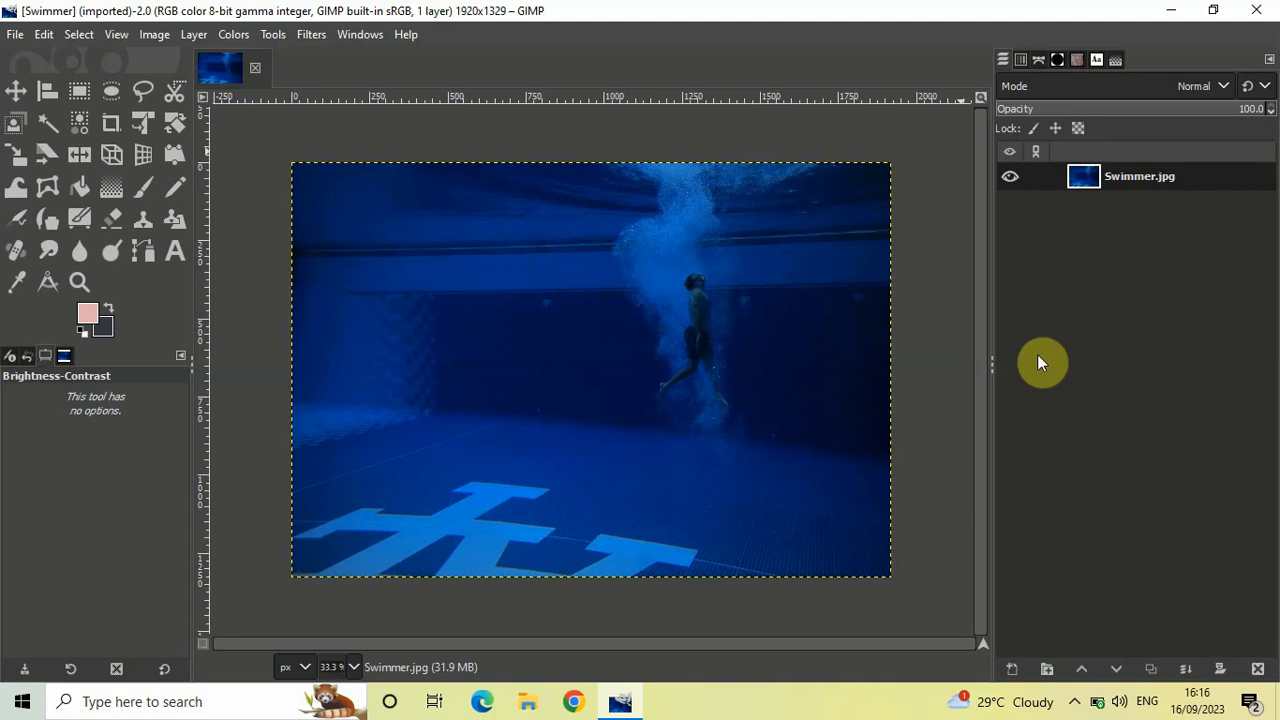
{"action": "mouse_move", "coordinate": [656, 389]}
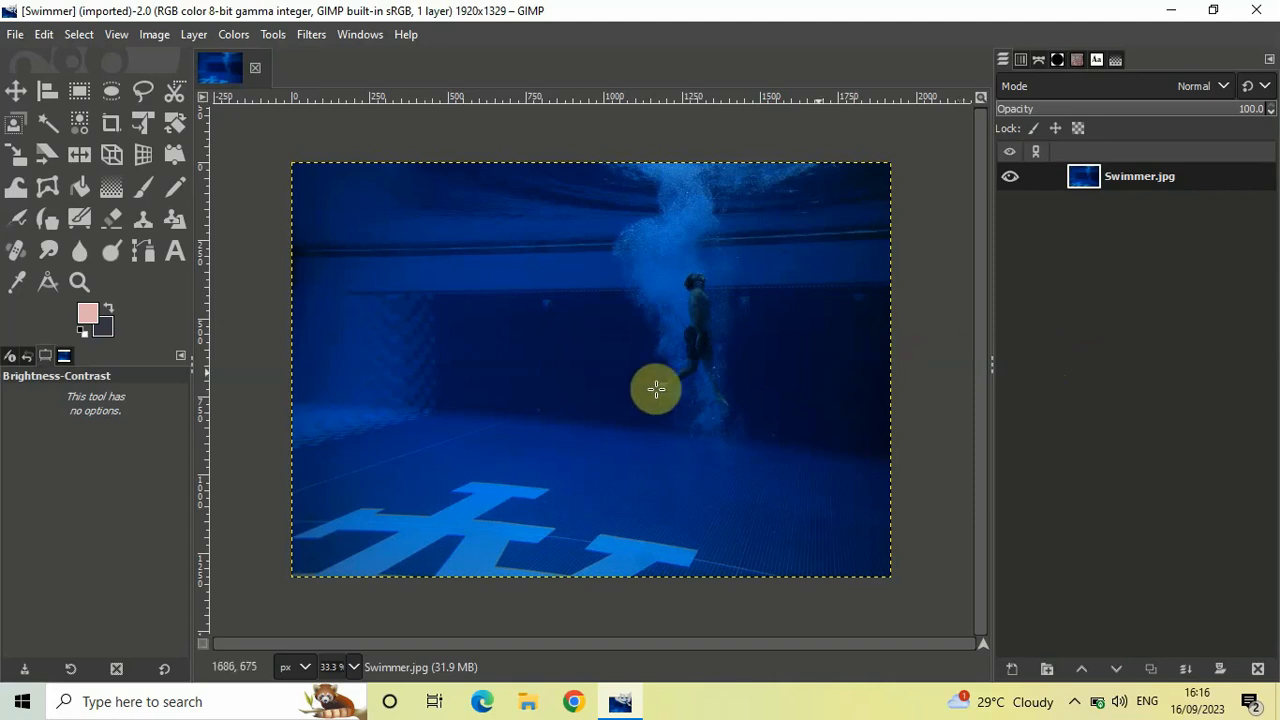
{"action": "mouse_move", "coordinate": [659, 293]}
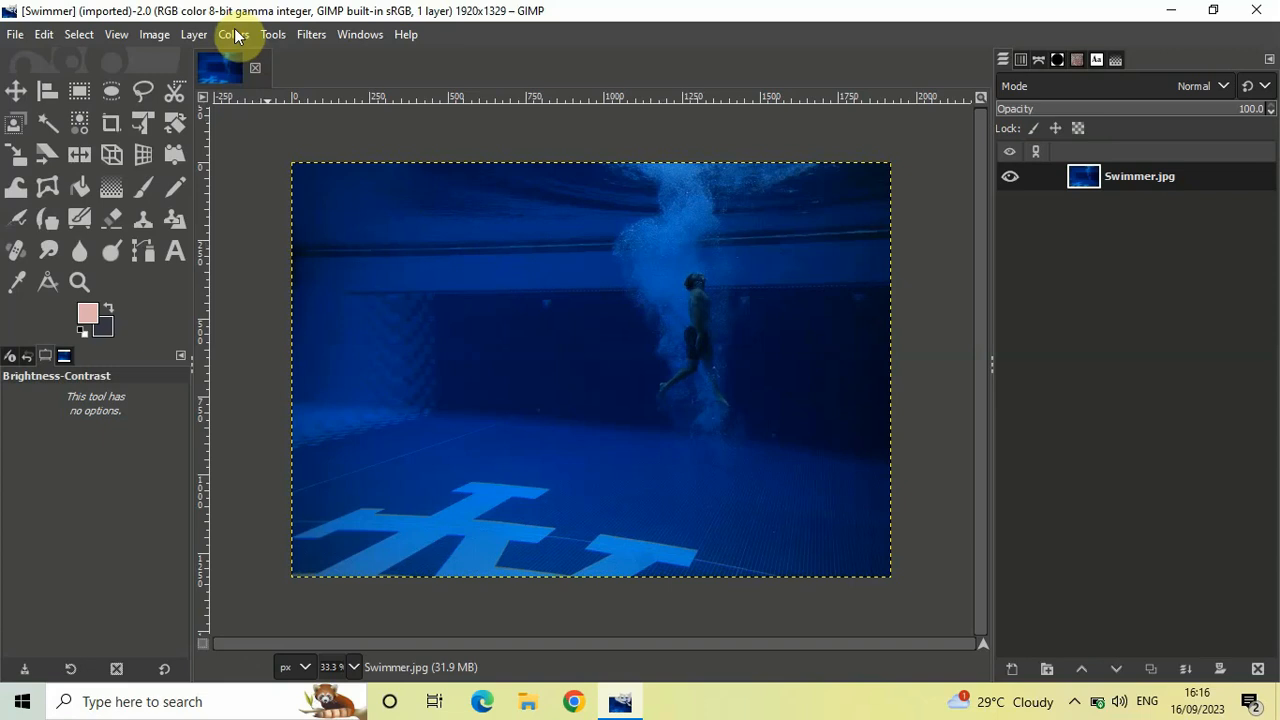
Step: Choose Colors > Brightness-Contrast for the underwater swimmer photo
{"action": "left_click", "coordinate": [224, 34]}
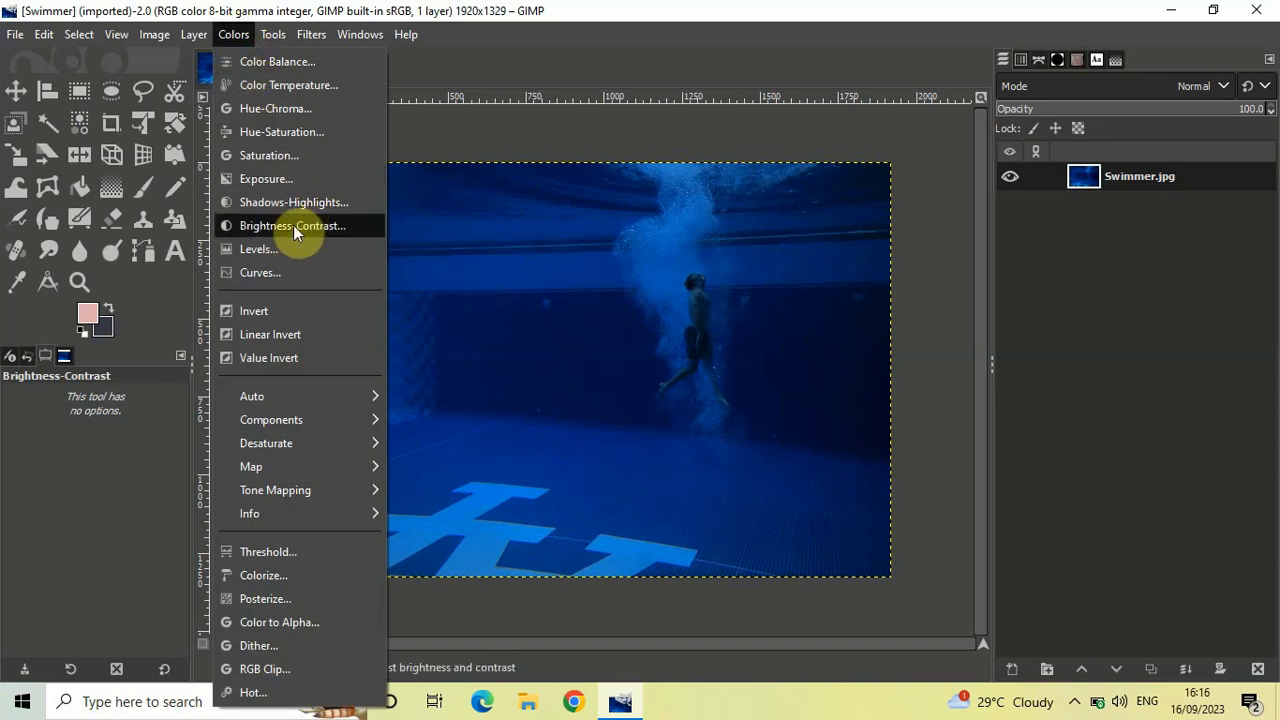
{"action": "mouse_move", "coordinate": [365, 233]}
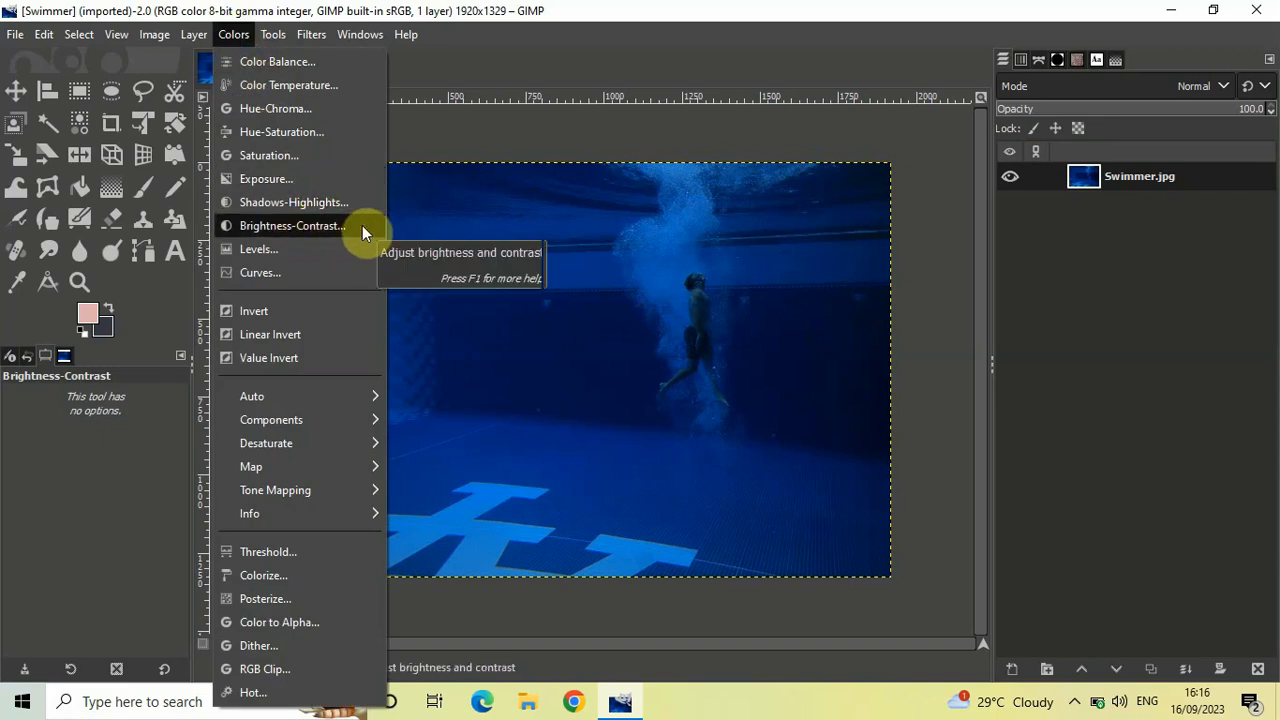
{"action": "left_click", "coordinate": [292, 225]}
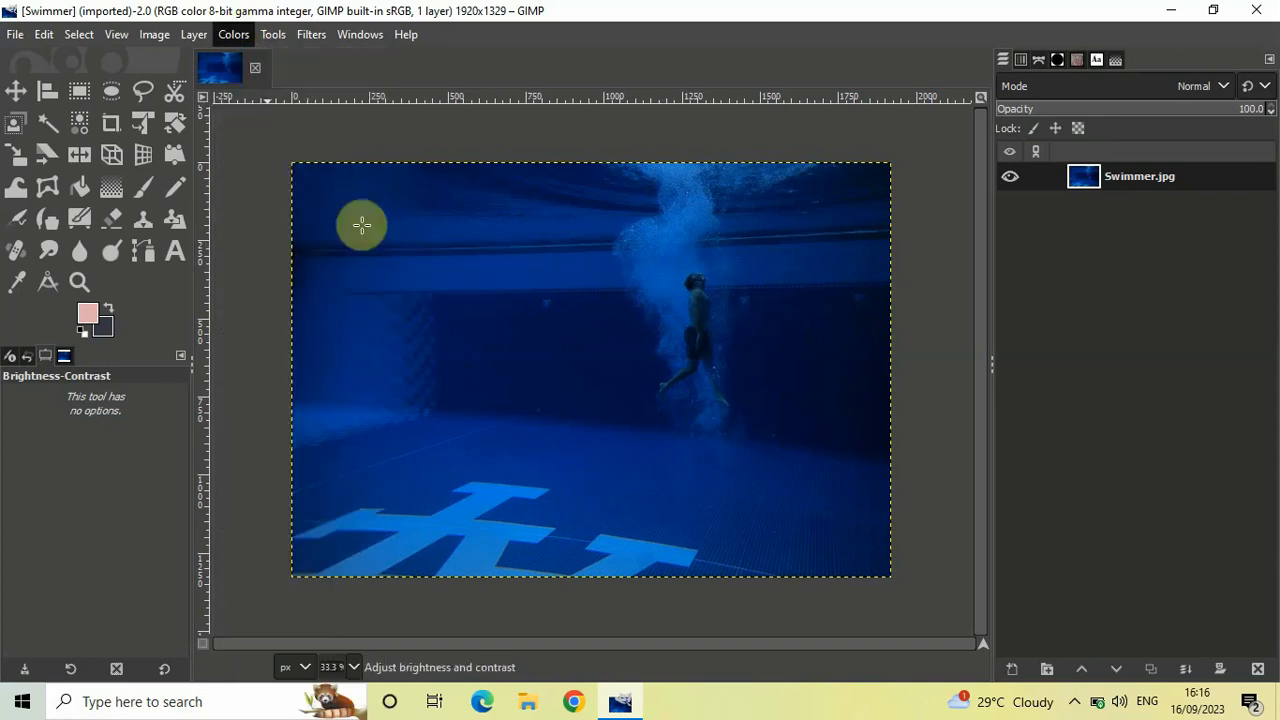
Step: Bring up the Brightness-Contrast dialog with brightness and contrast at zero
{"action": "left_click", "coordinate": [231, 34]}
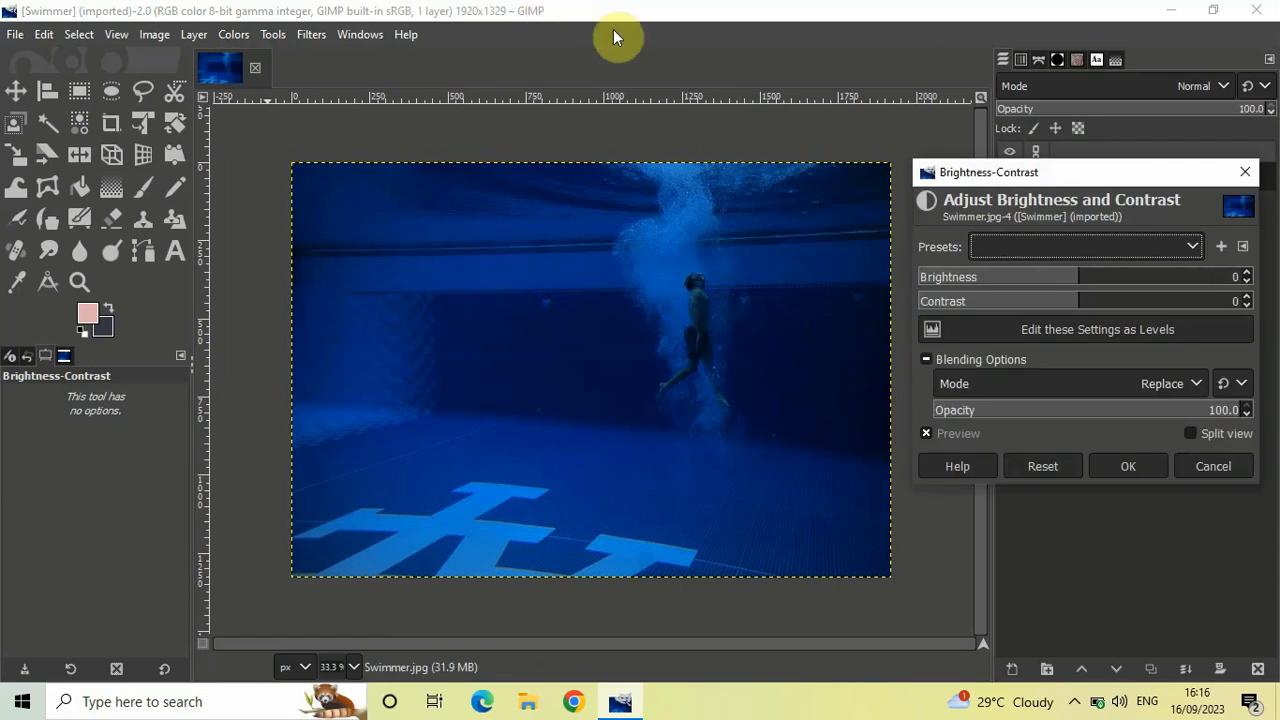
{"action": "mouse_move", "coordinate": [1005, 181]}
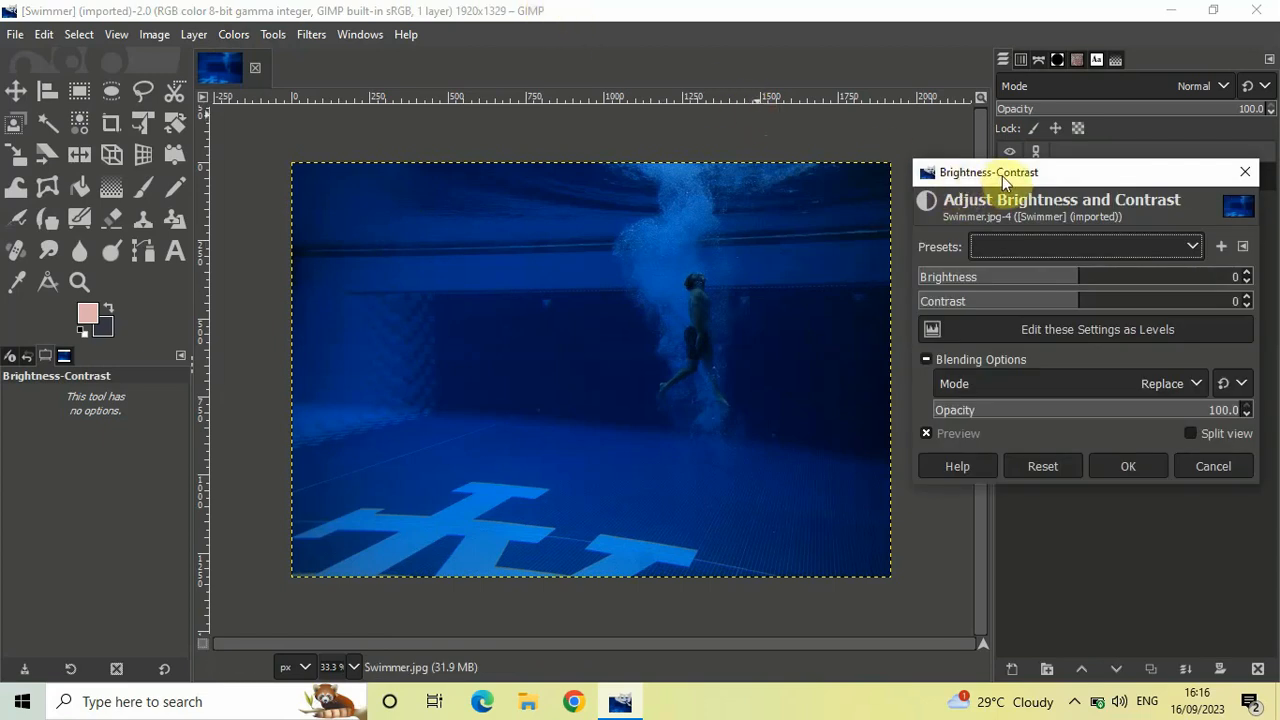
{"action": "mouse_move", "coordinate": [1050, 177]}
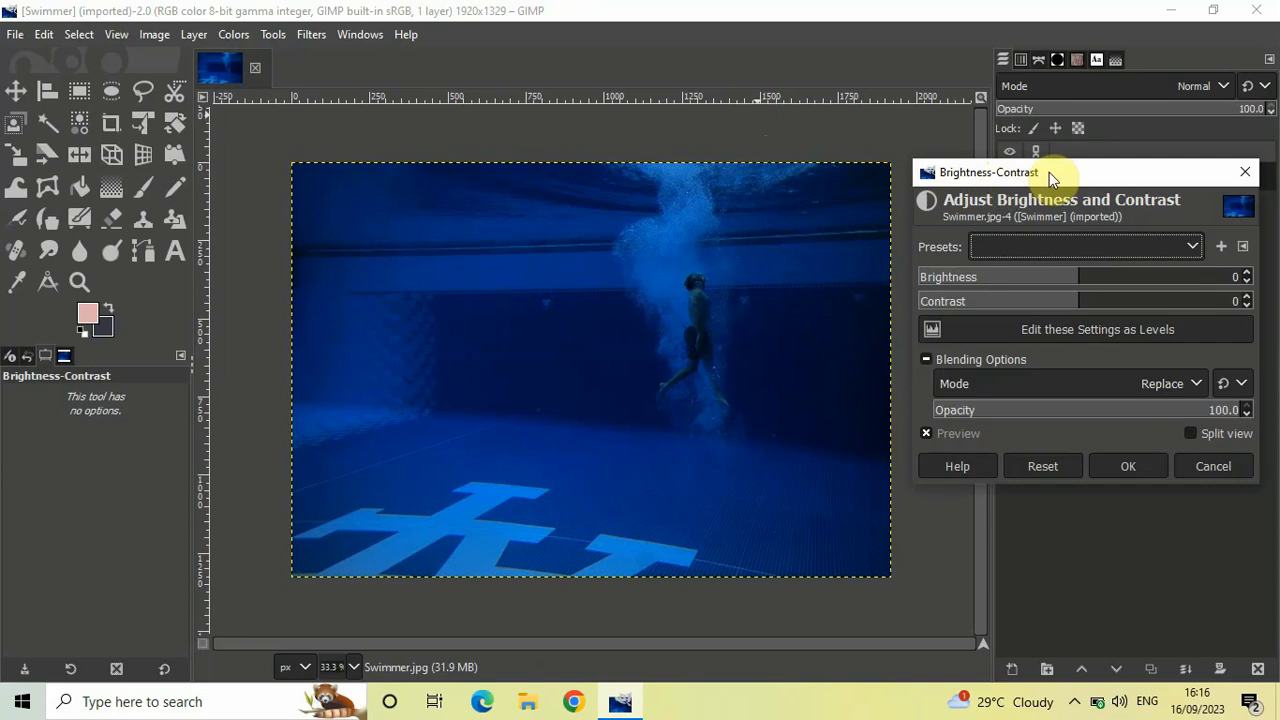
{"action": "mouse_move", "coordinate": [1165, 270]}
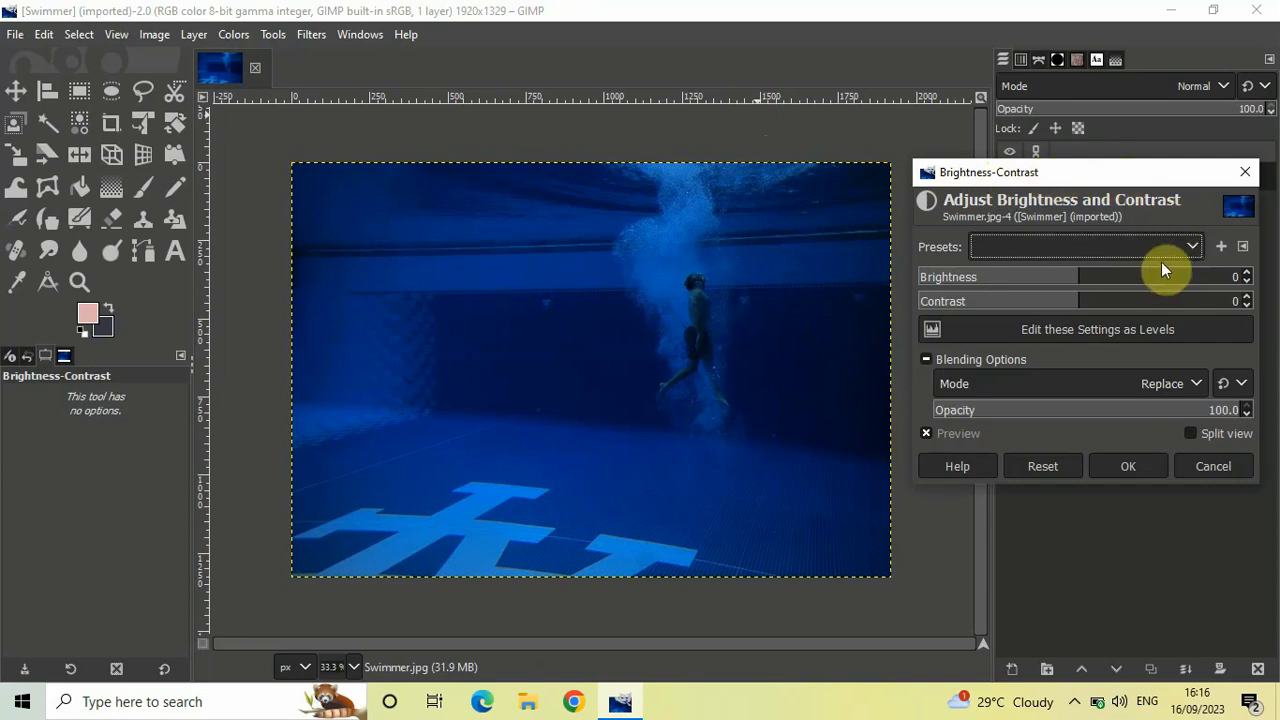
{"action": "mouse_move", "coordinate": [1089, 296]}
{"action": "type", "text": "55"}
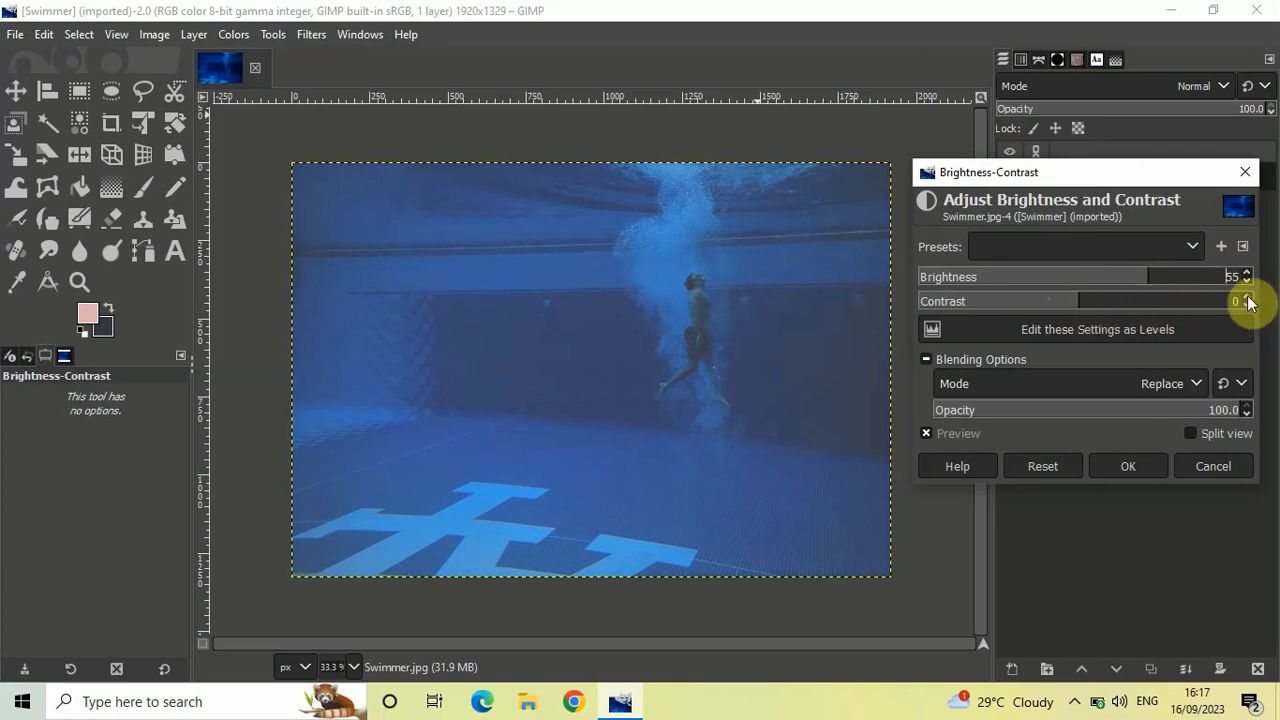
{"action": "mouse_move", "coordinate": [1247, 305]}
{"action": "type", "text": "55"}
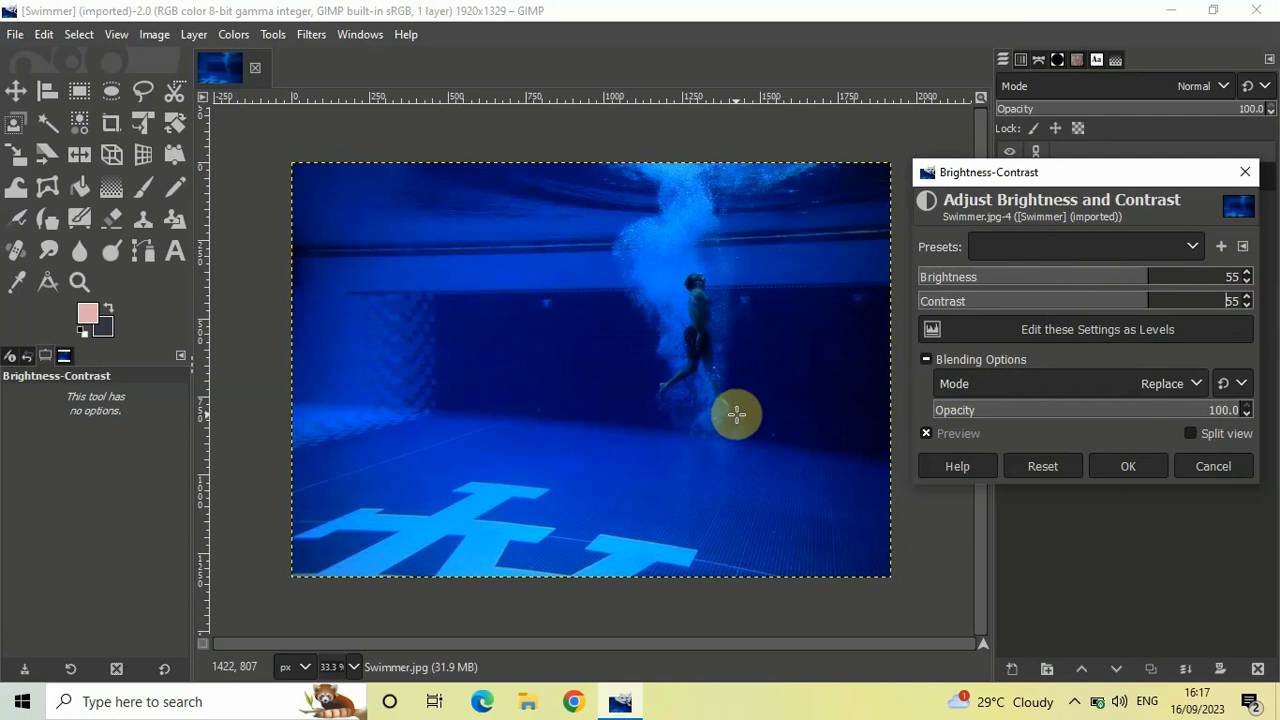
{"action": "mouse_move", "coordinate": [791, 416]}
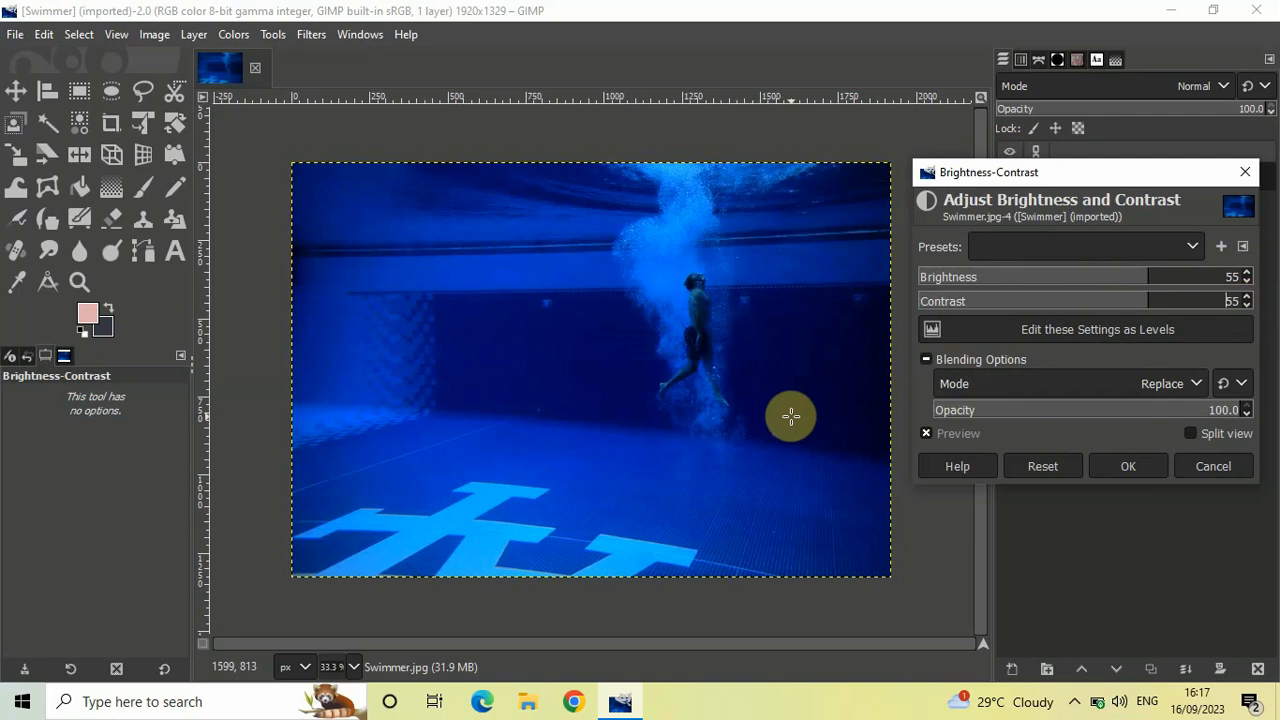
{"action": "left_click", "coordinate": [926, 433]}
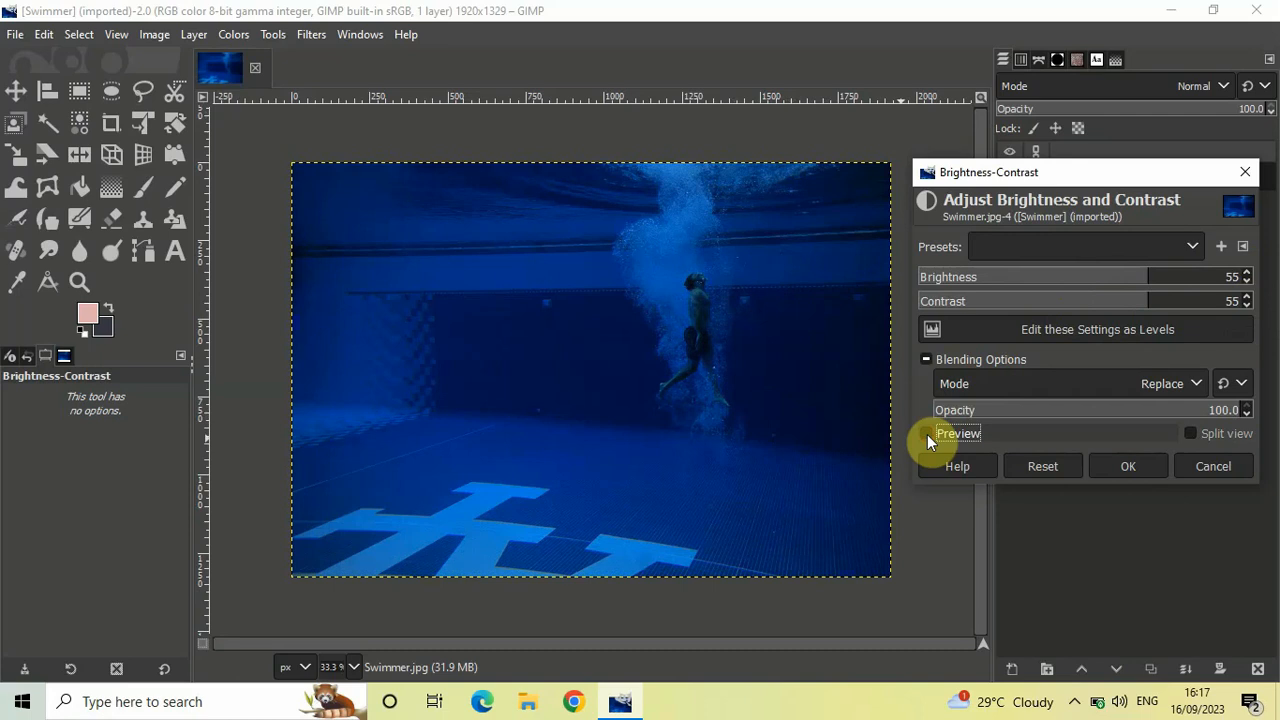
{"action": "left_click", "coordinate": [926, 433]}
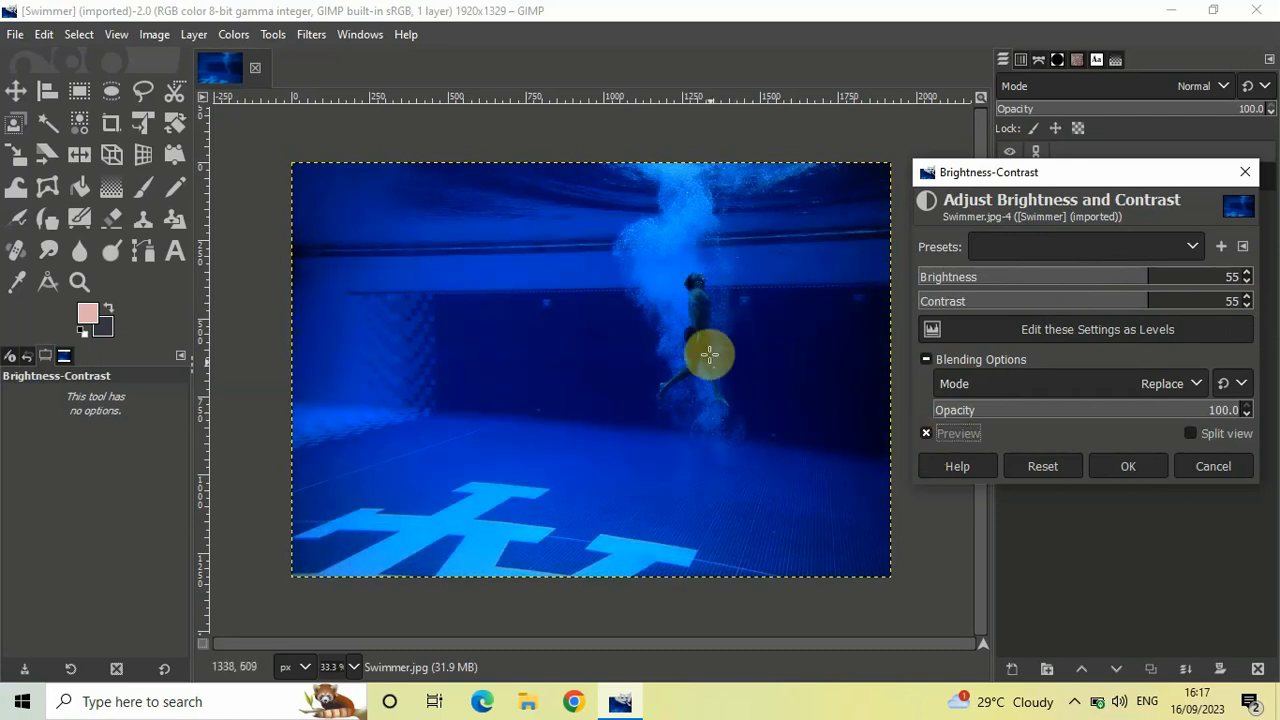
{"action": "mouse_move", "coordinate": [774, 398]}
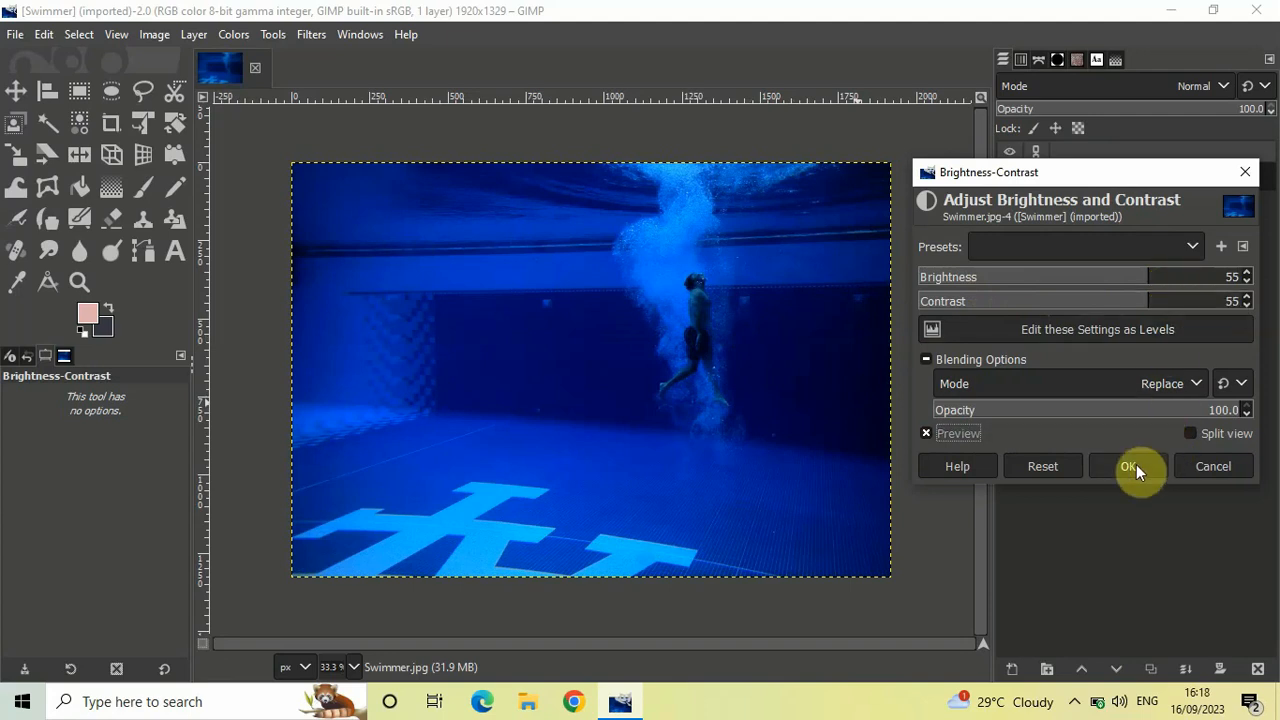
Step: Confirm the brightness and contrast increase of 55 with OK
{"action": "left_click", "coordinate": [1131, 466]}
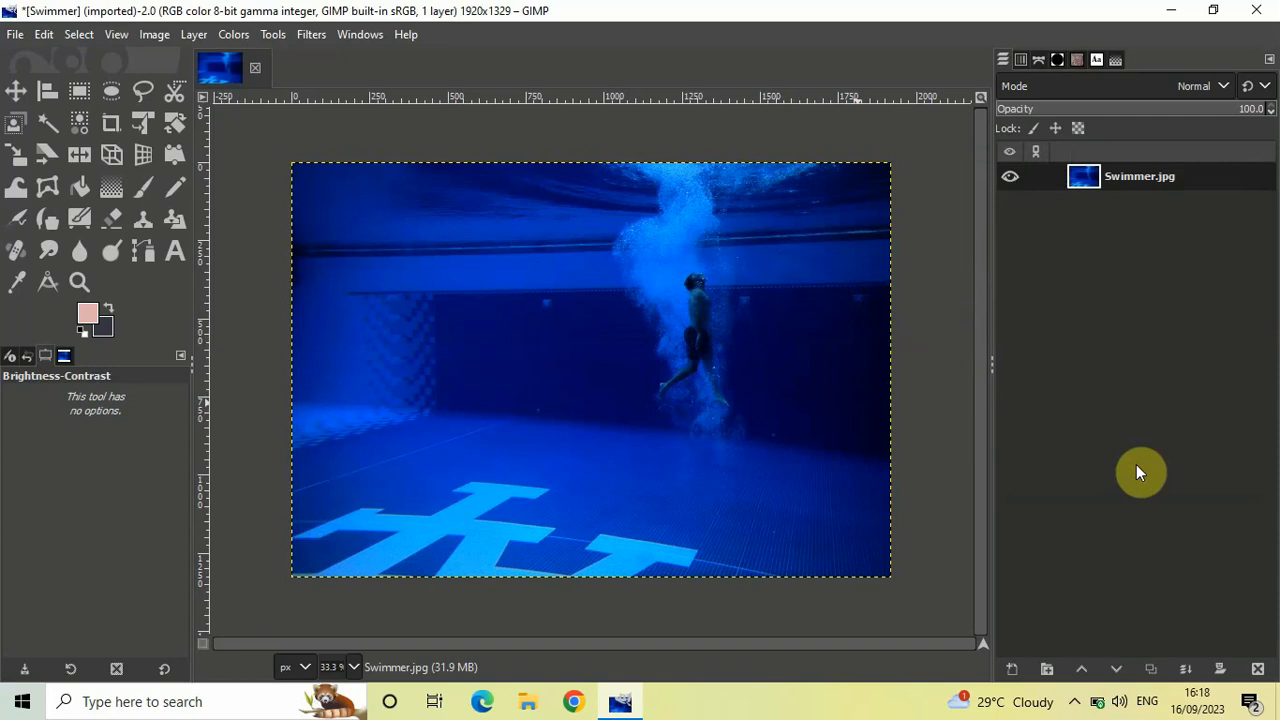